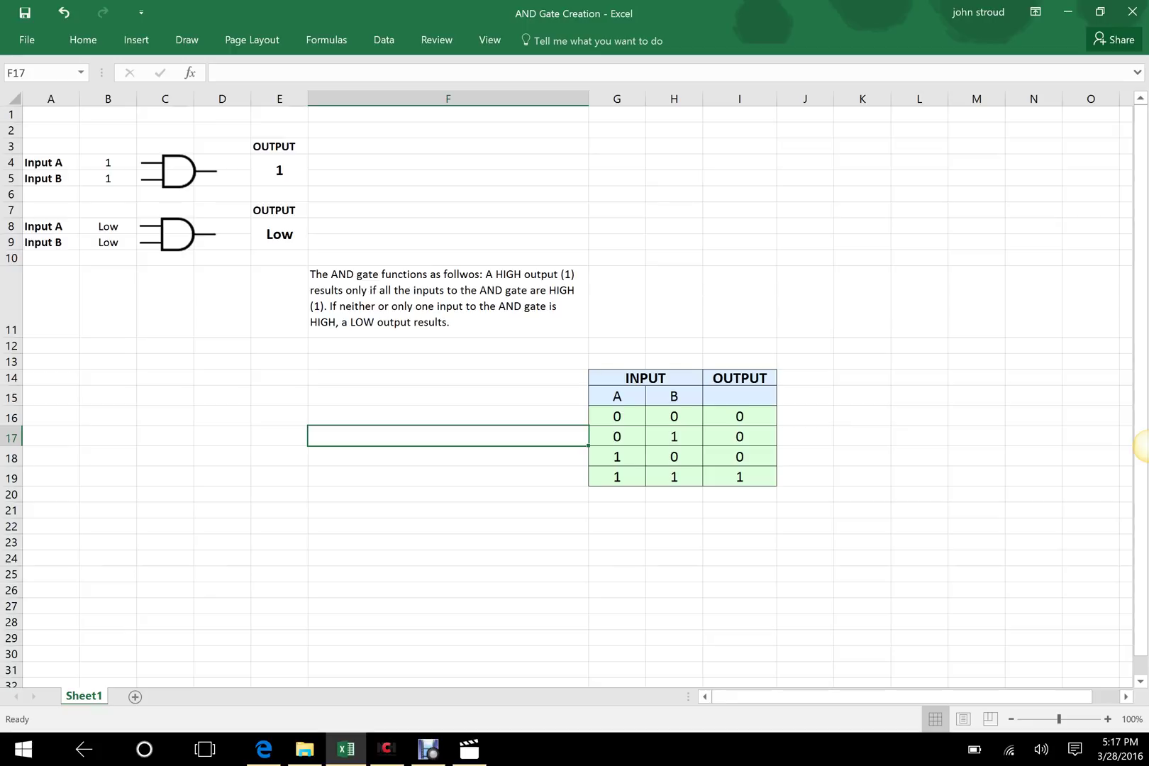
Step: Move the lower AND gate picture down, then back beside its Input A and B cells
click(179, 170)
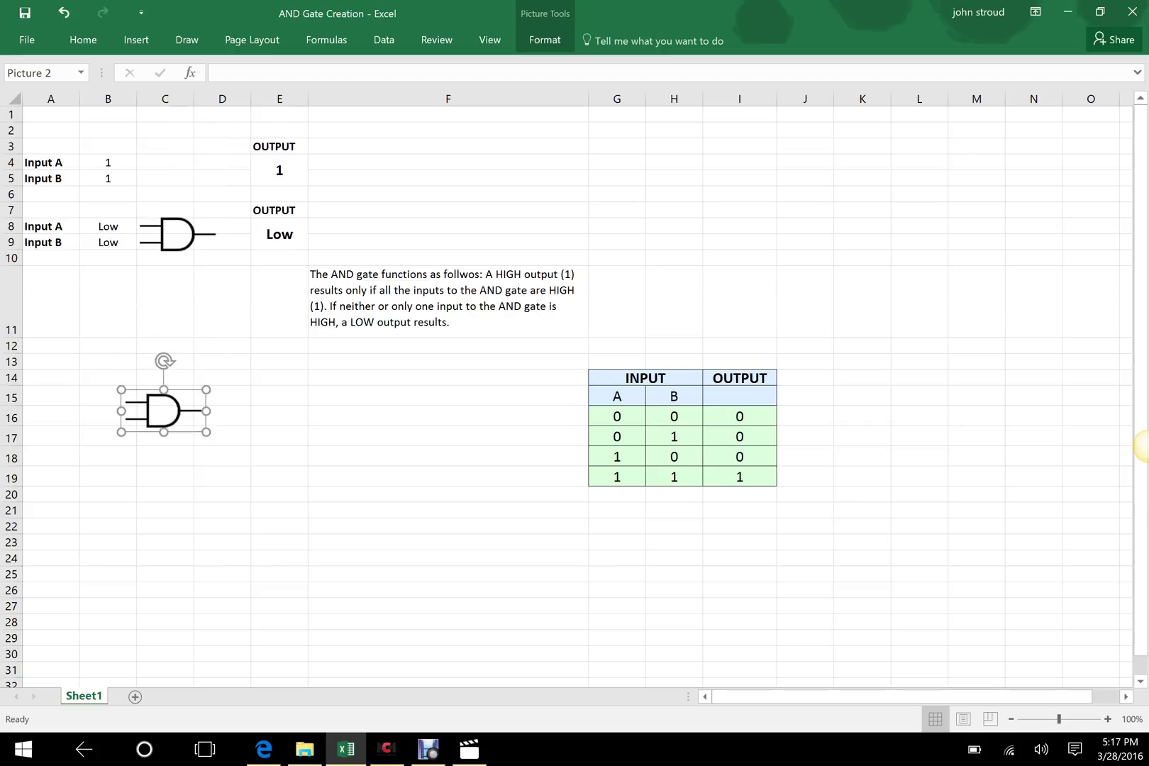
drag(162, 409, 155, 531)
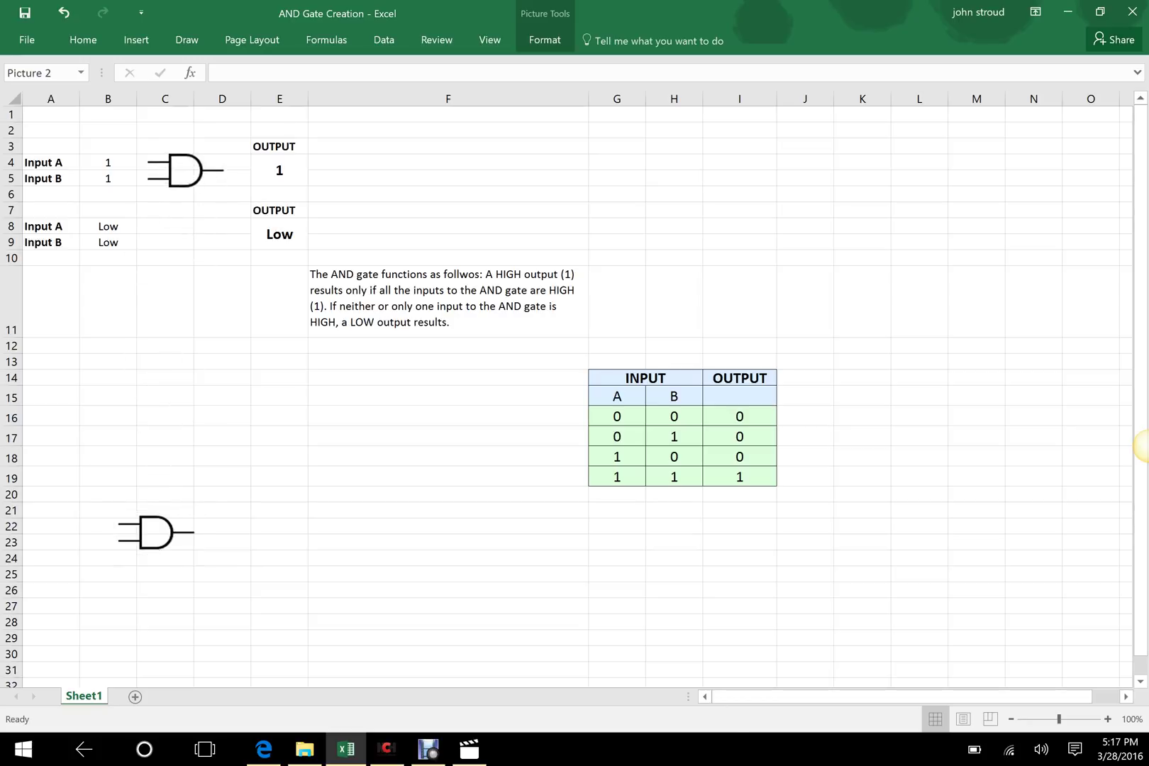
drag(155, 531, 186, 250)
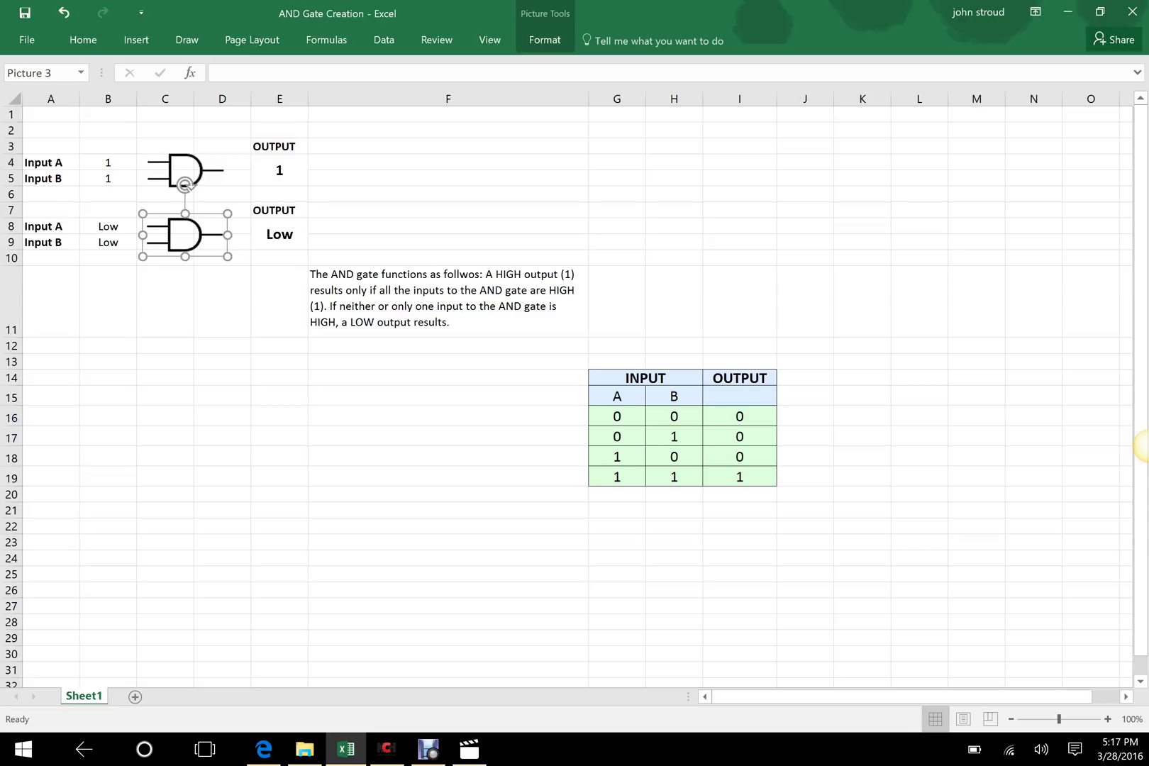
click(164, 360)
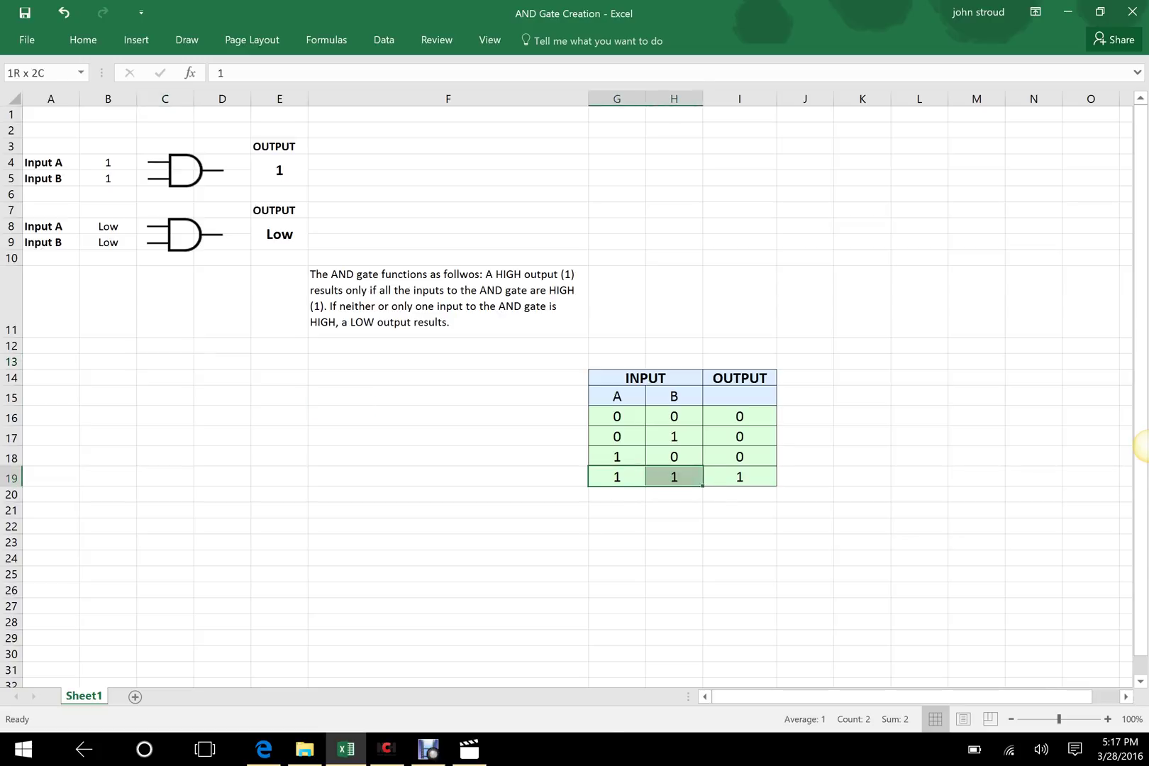
Step: Point out the last truth table row's inputs and its output of 1
click(738, 477)
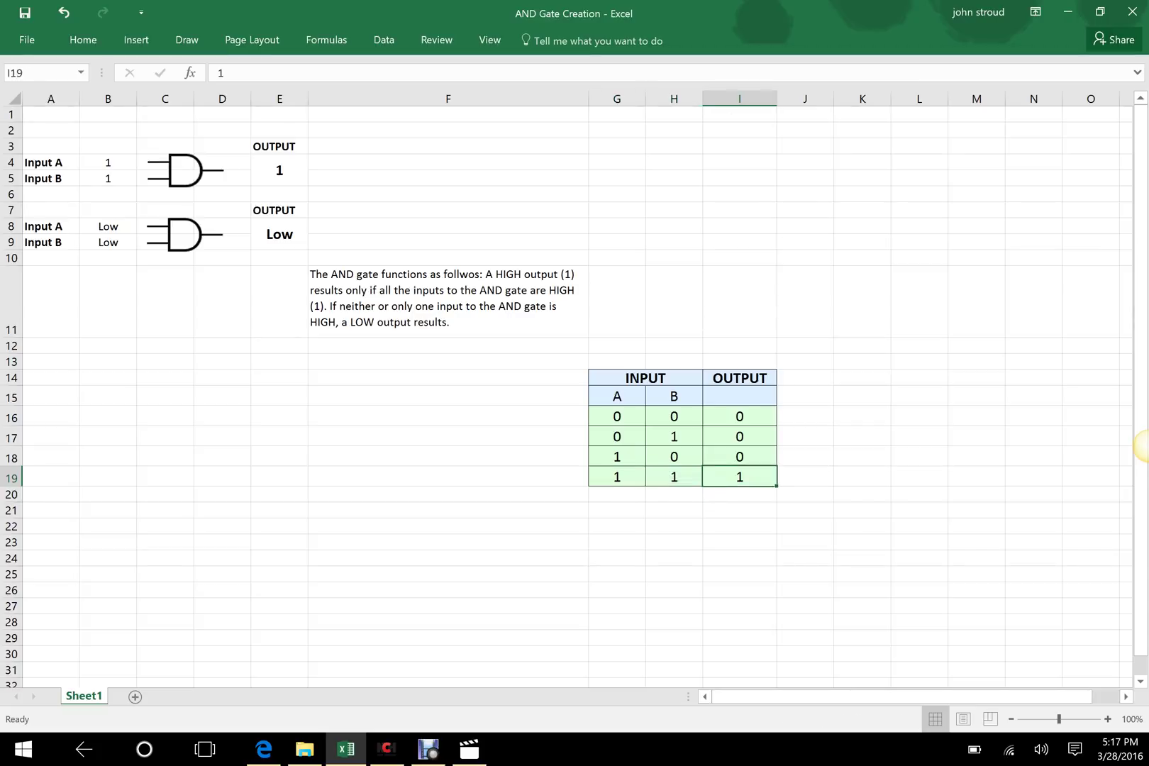
click(615, 477)
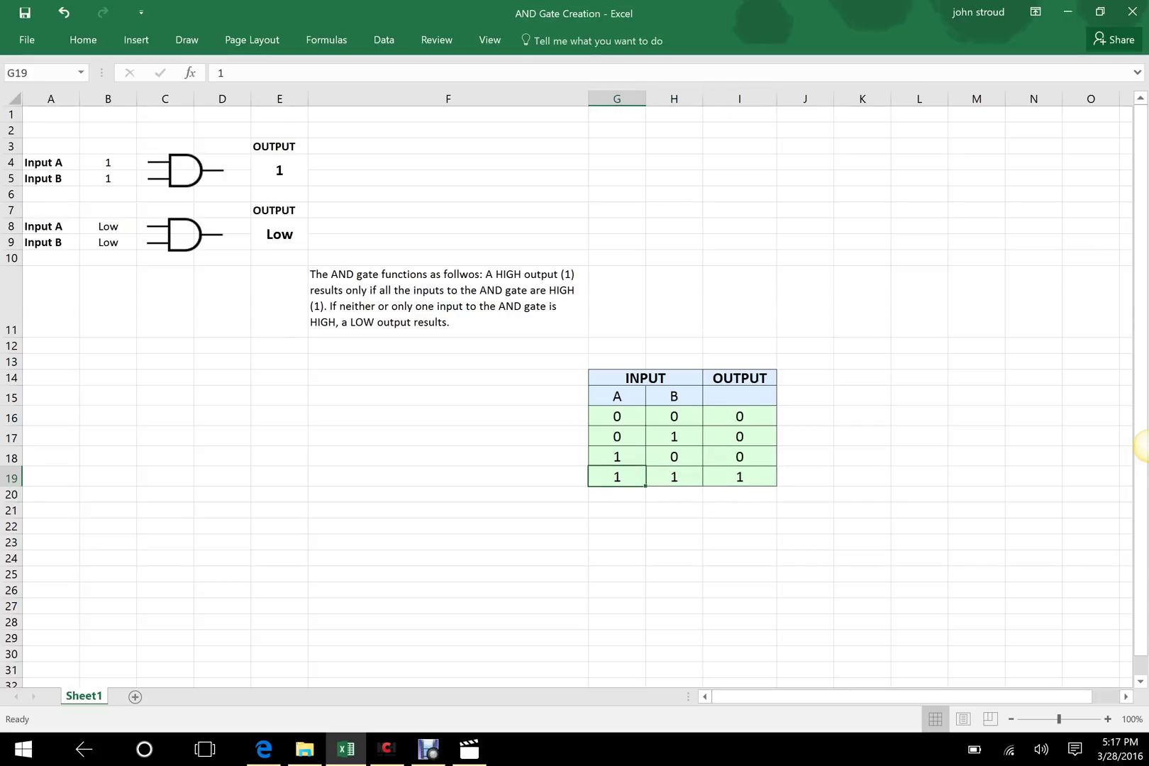
click(738, 477)
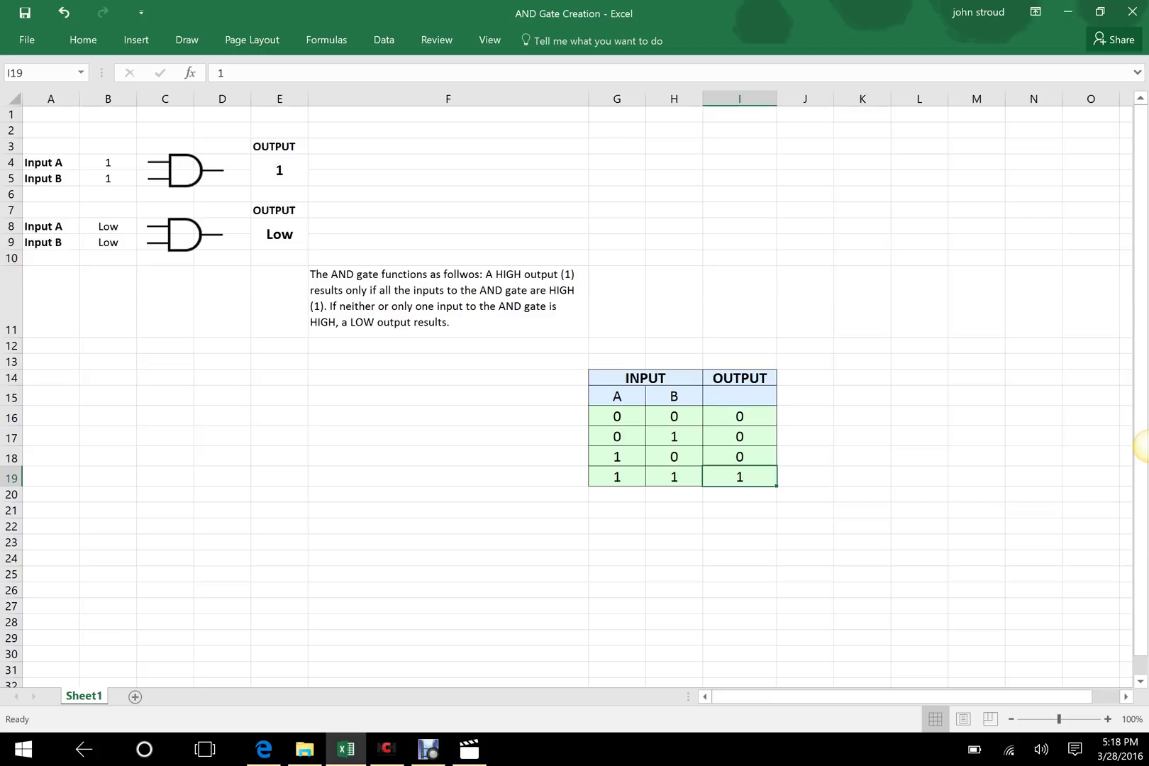
Step: Enter 0 for the numeric gate's Input A and set the text gate's Input A to High
click(108, 162)
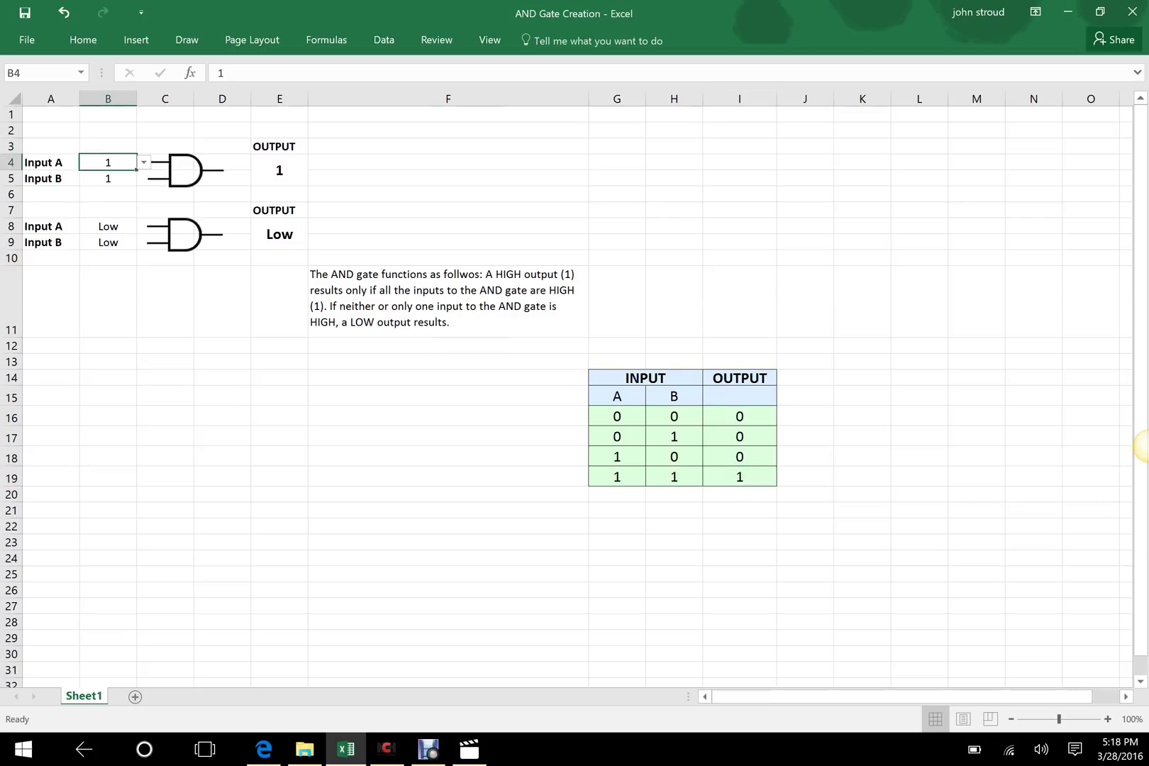
text(0)
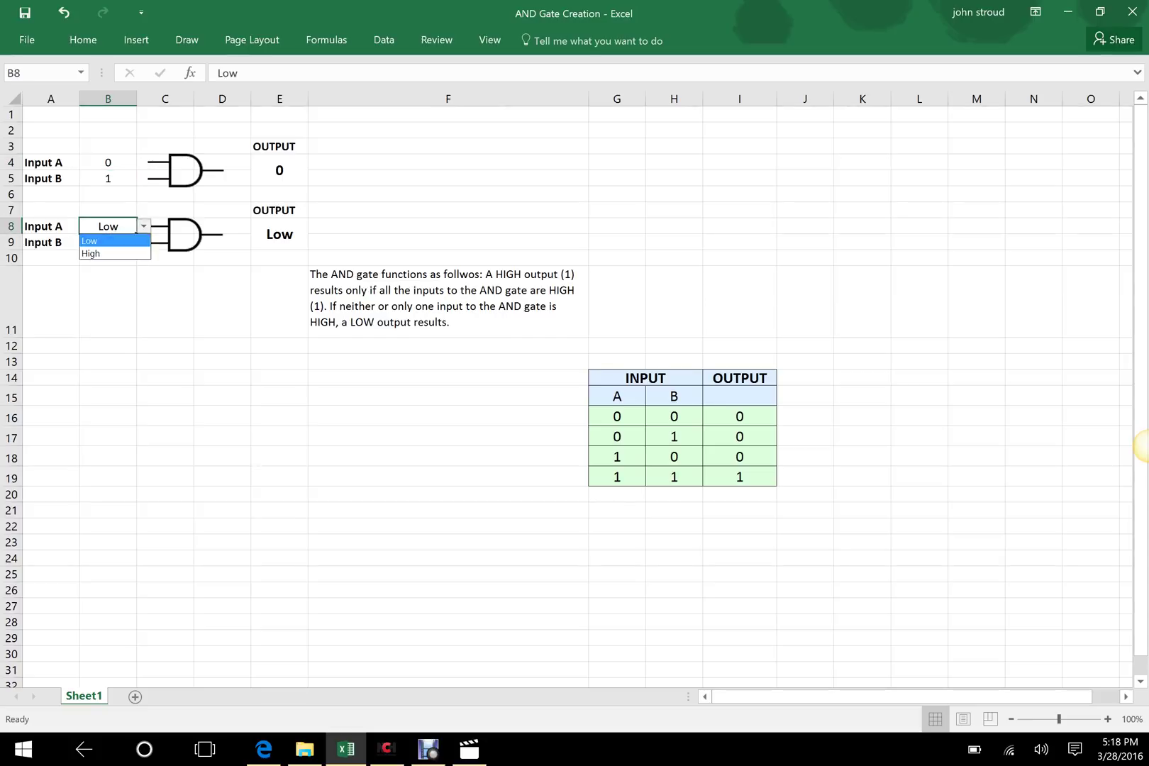
click(91, 254)
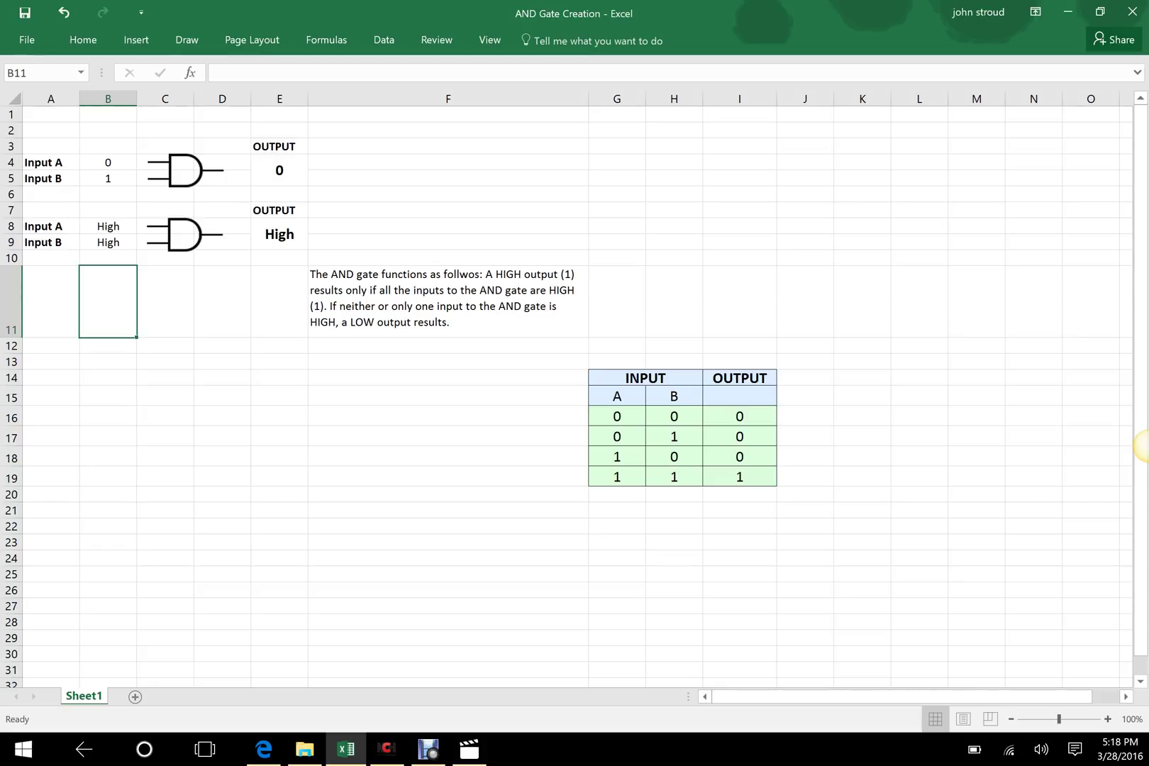
click(279, 170)
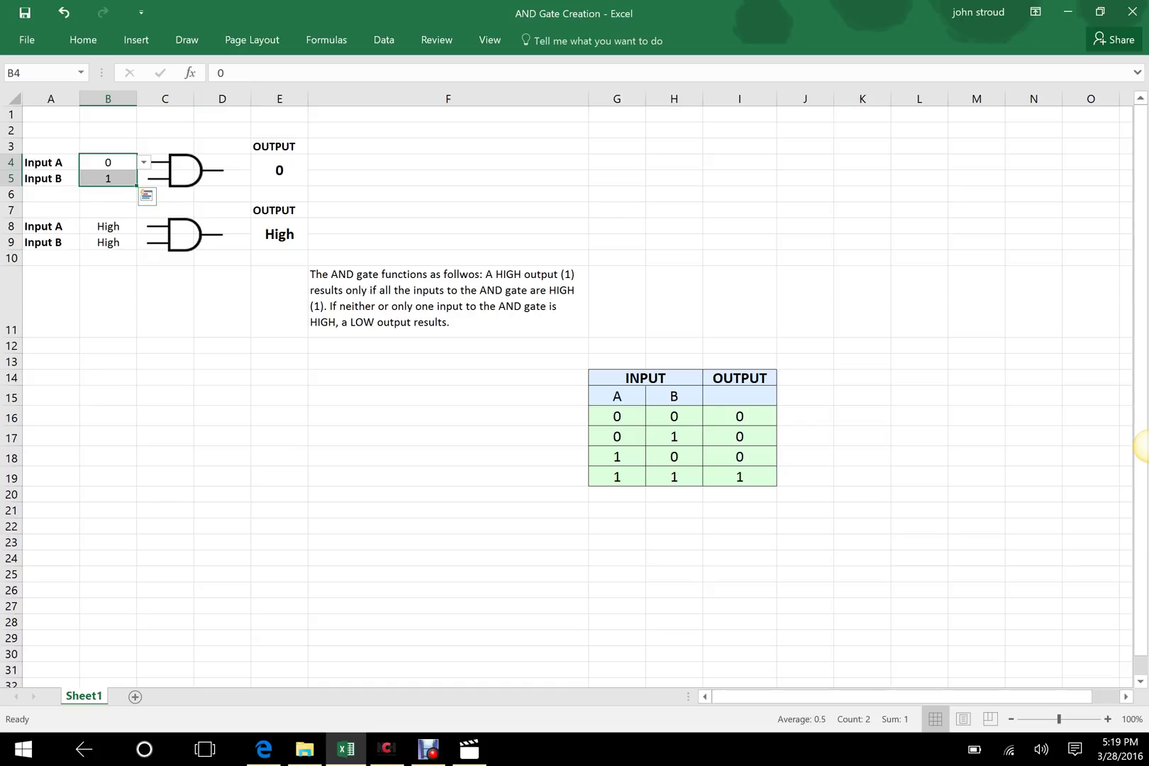
click(279, 170)
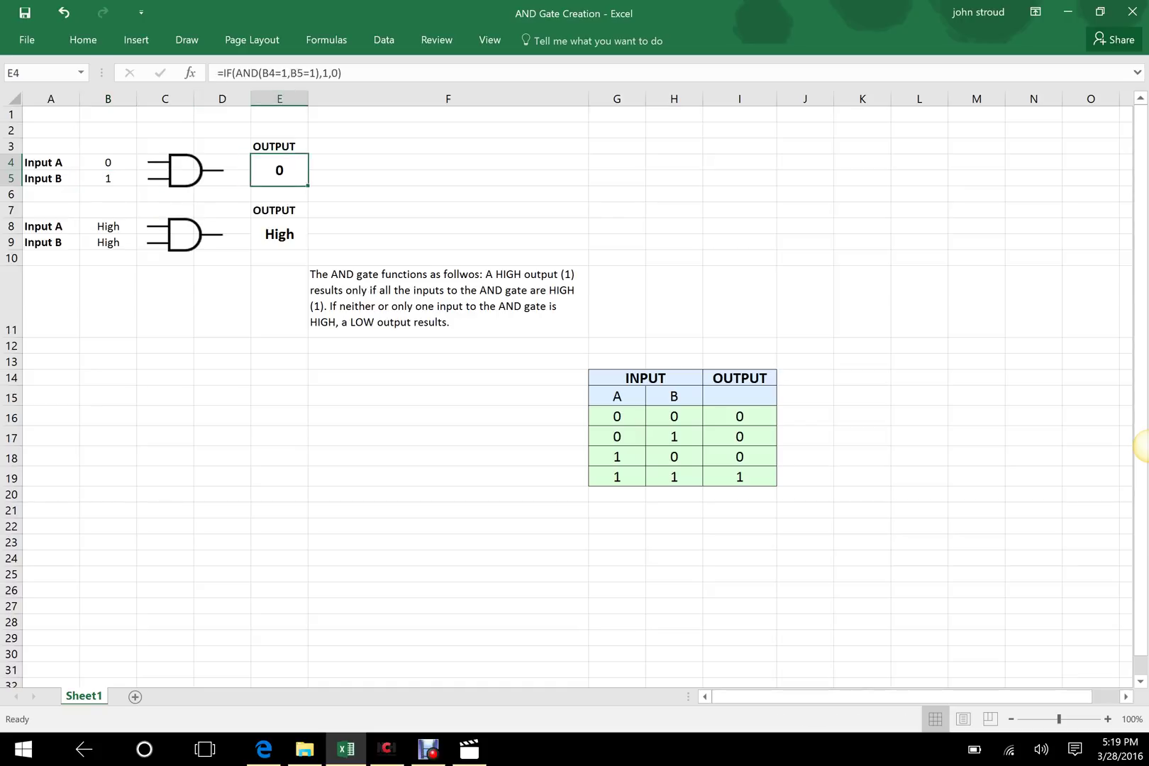
click(107, 162)
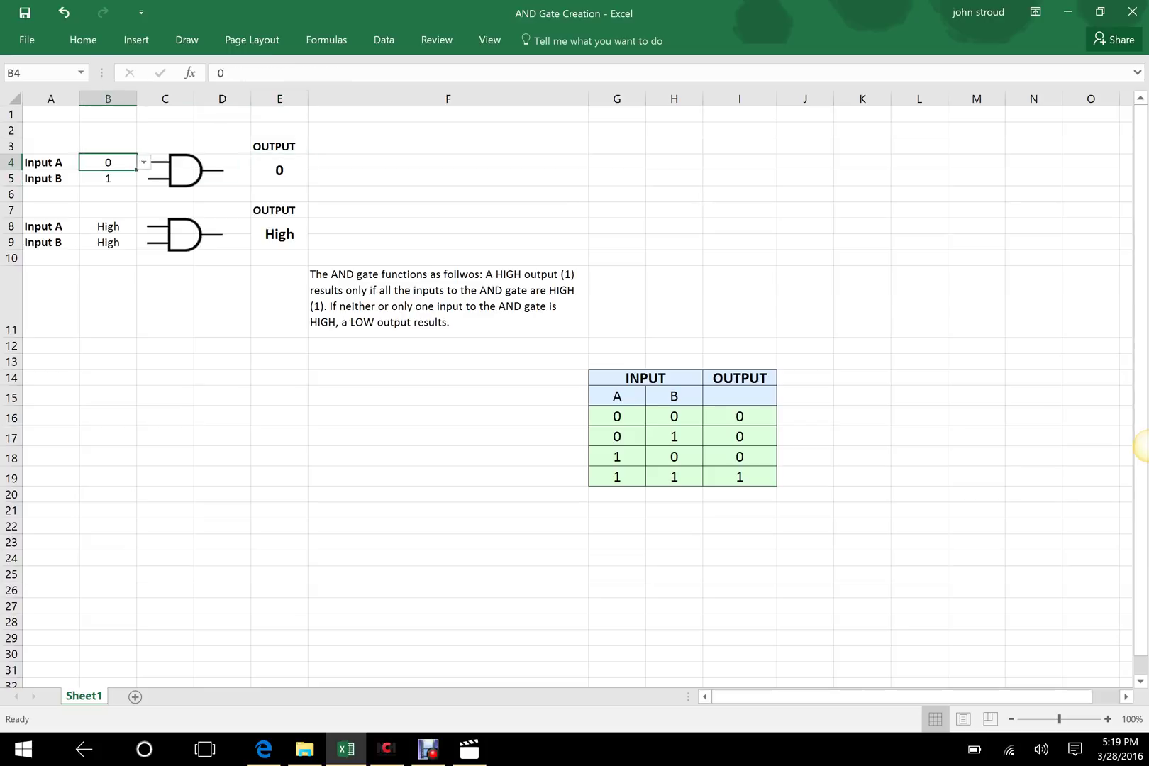
click(107, 178)
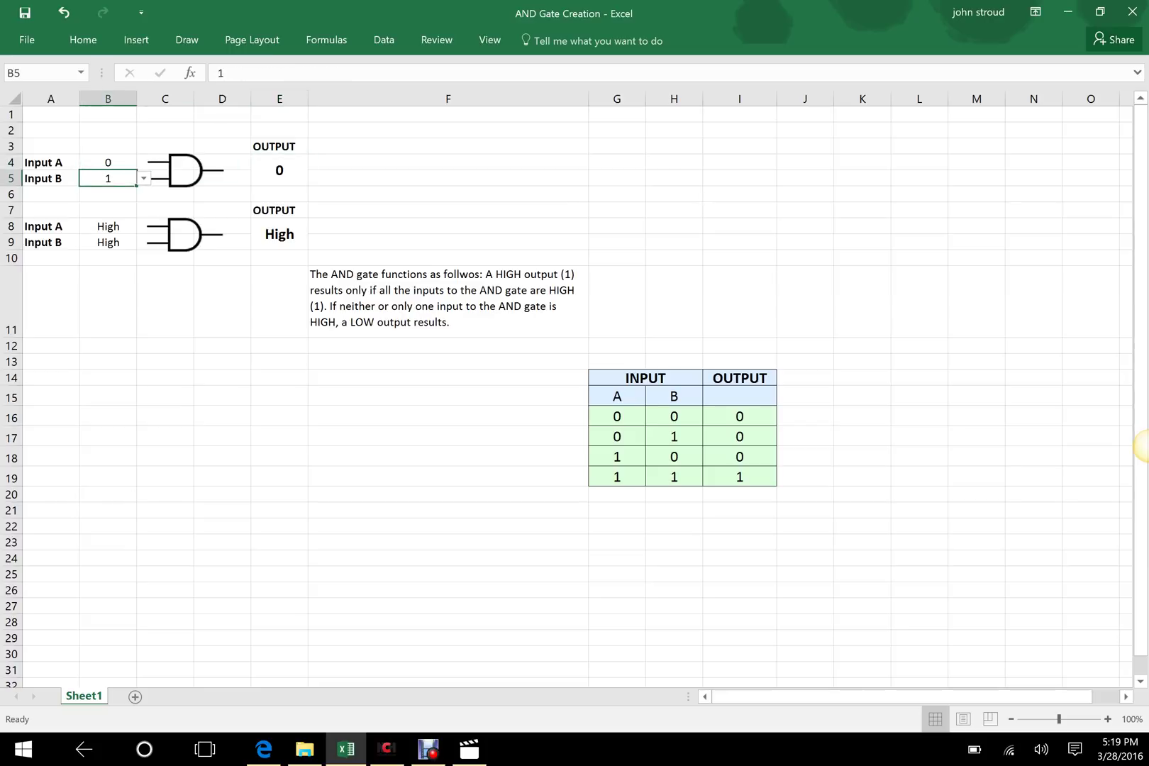
click(279, 169)
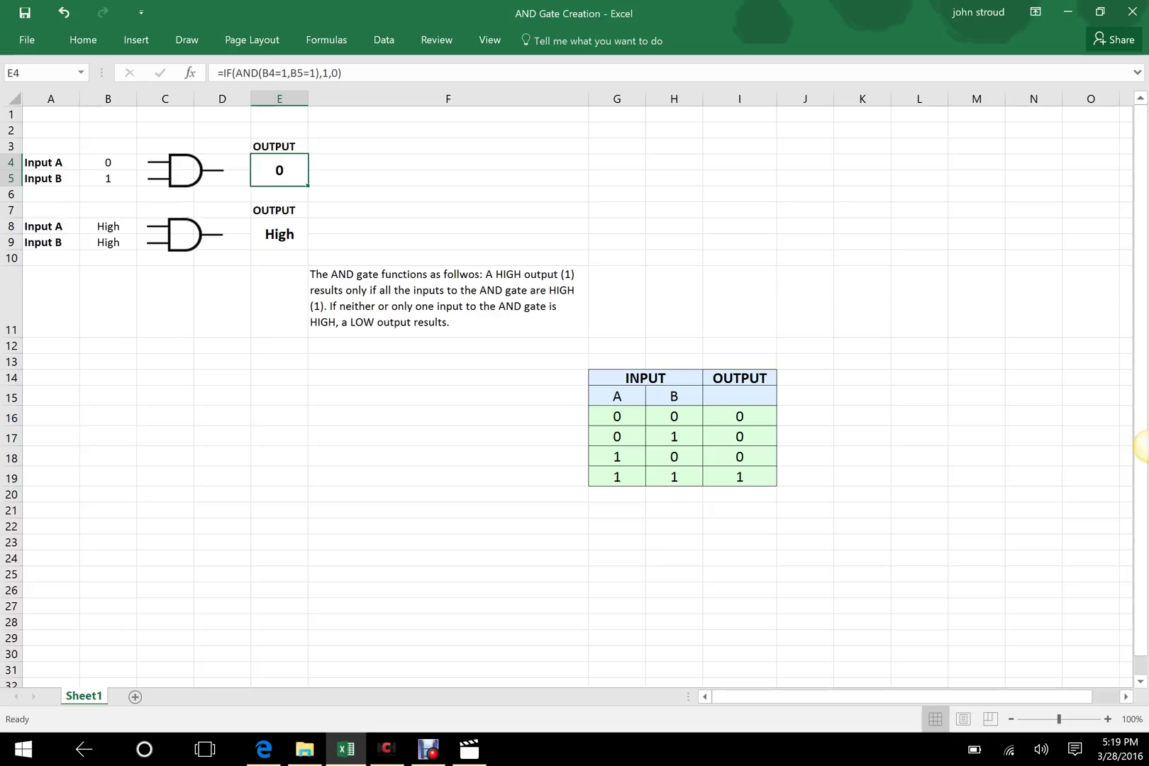
click(279, 234)
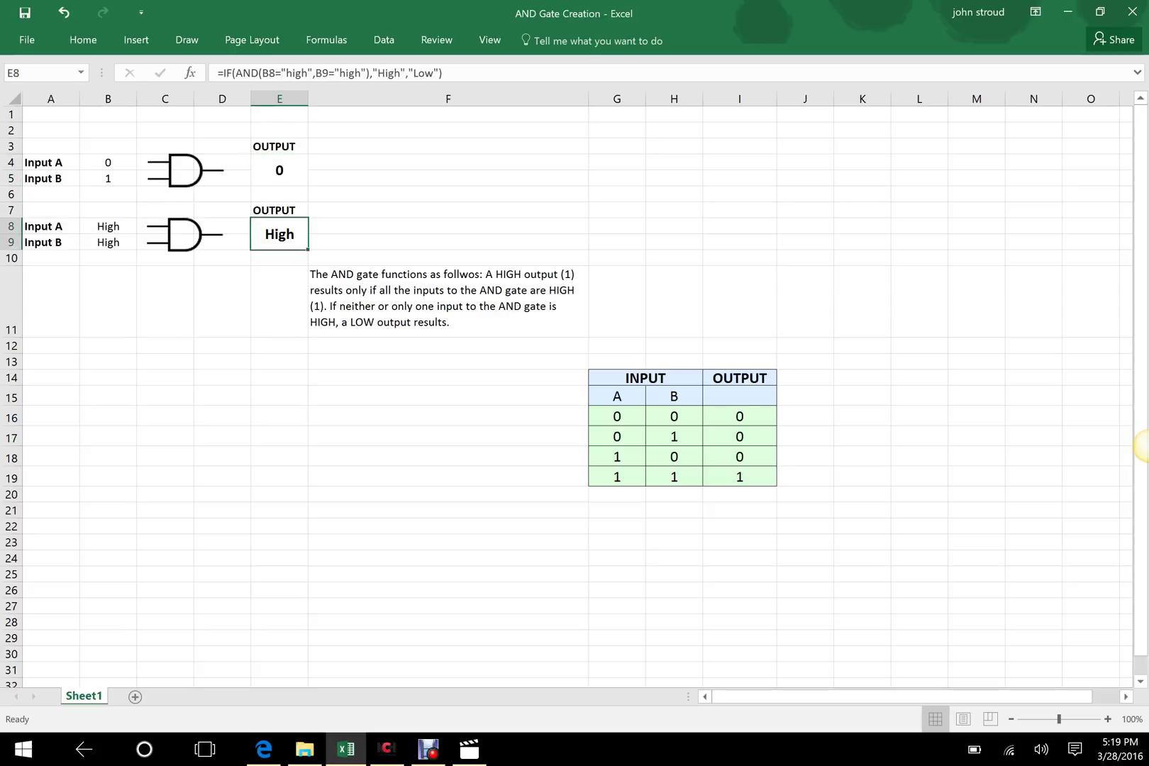
double_click(279, 234)
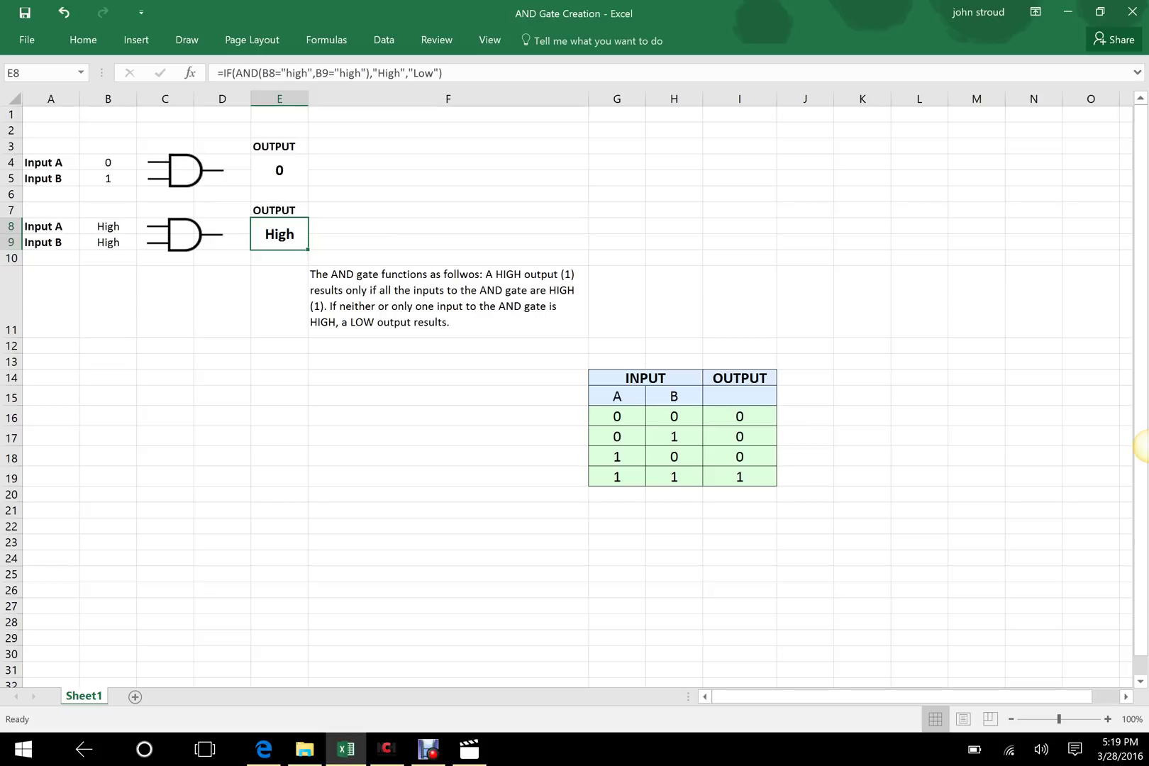
click(279, 169)
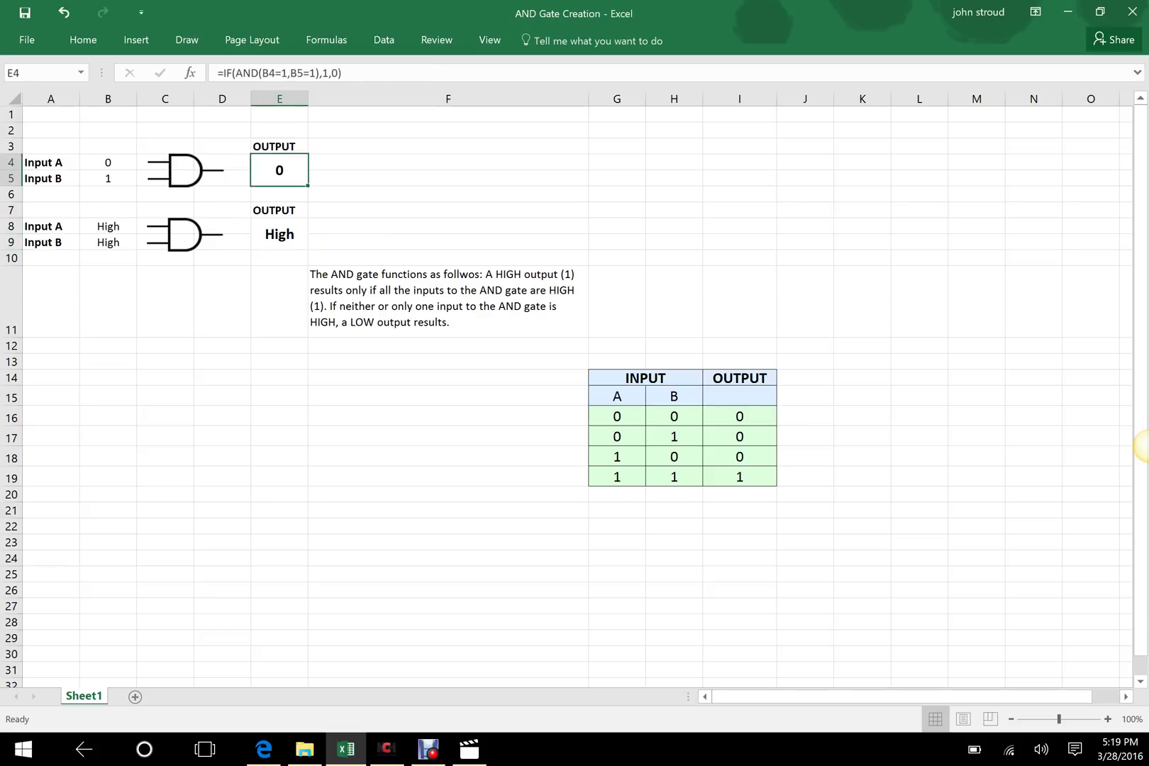